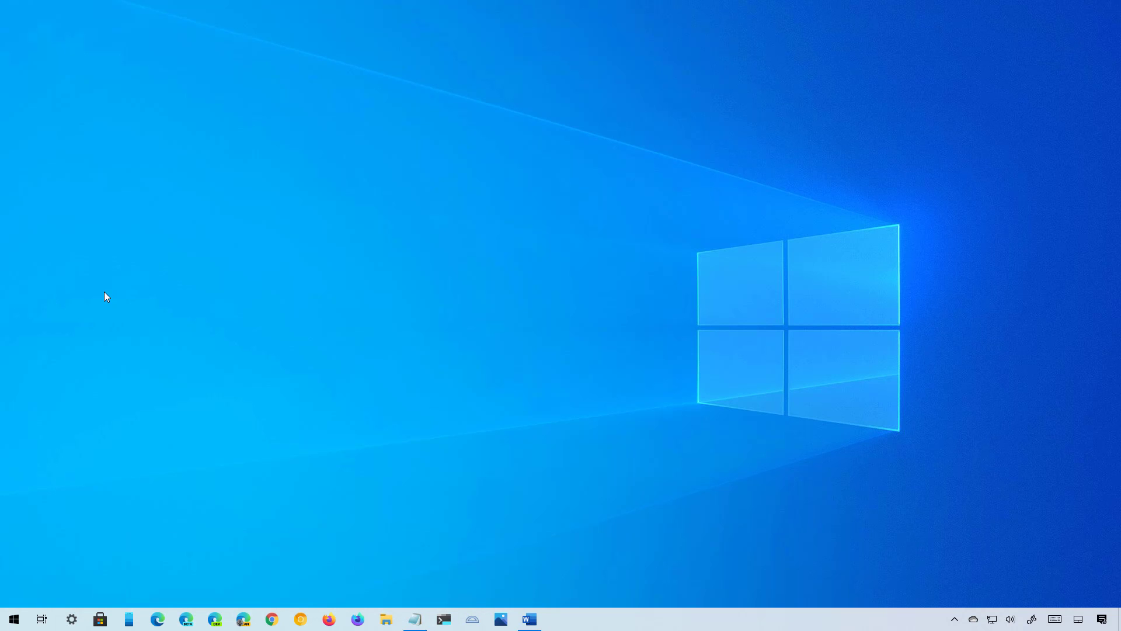
# - Open Control Panel and go to the Network and Internet category
pyautogui.click(14, 619)
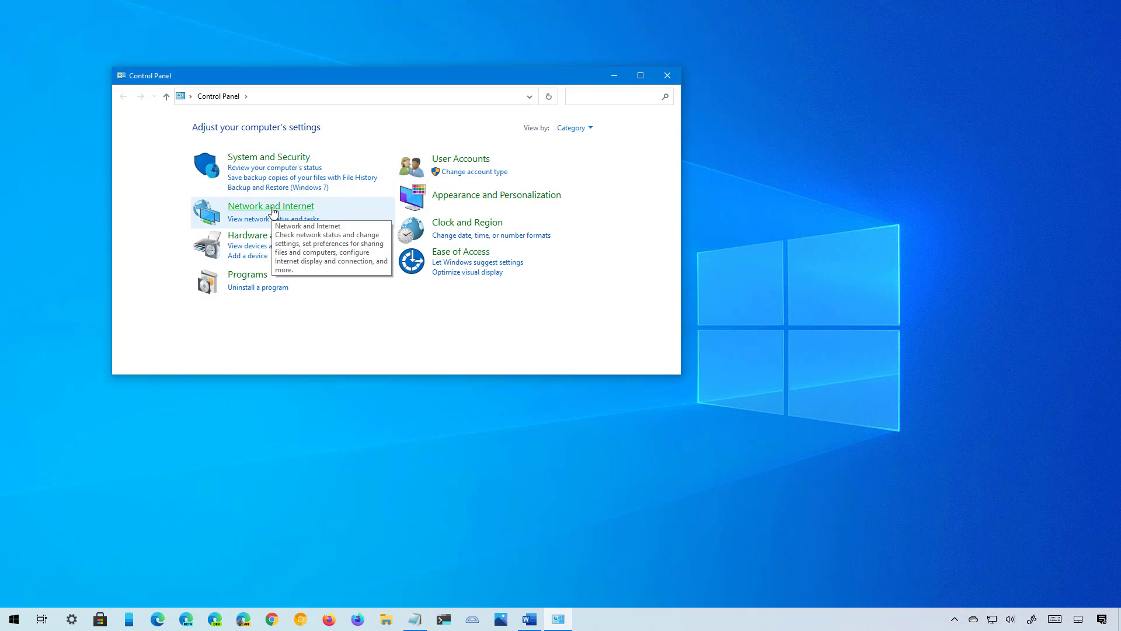
pyautogui.click(271, 205)
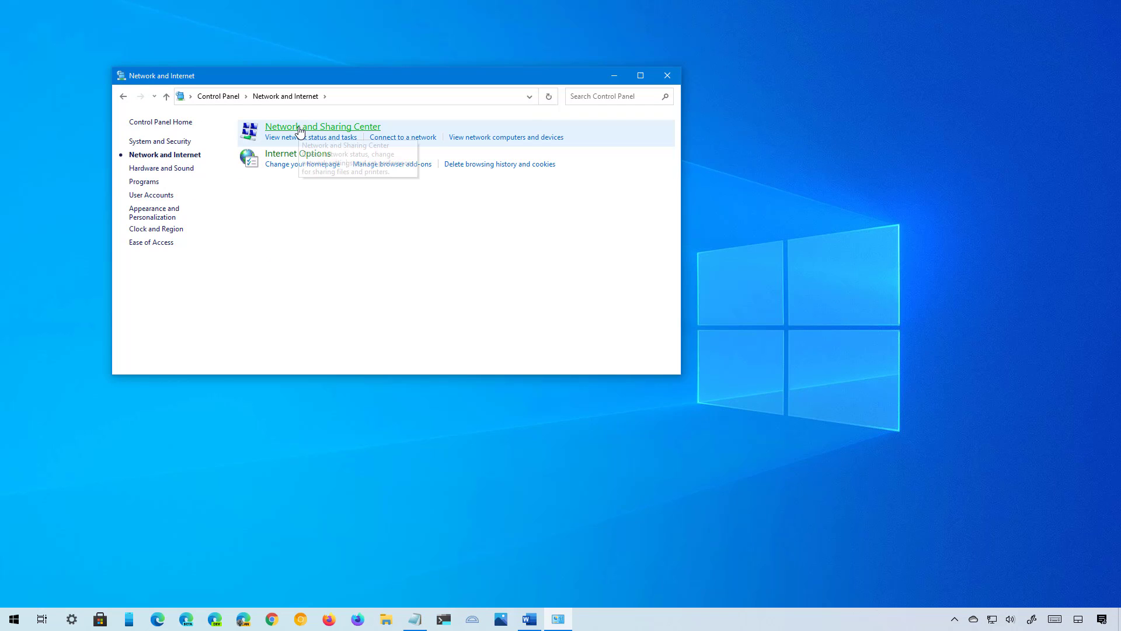
pyautogui.moveTo(302, 132)
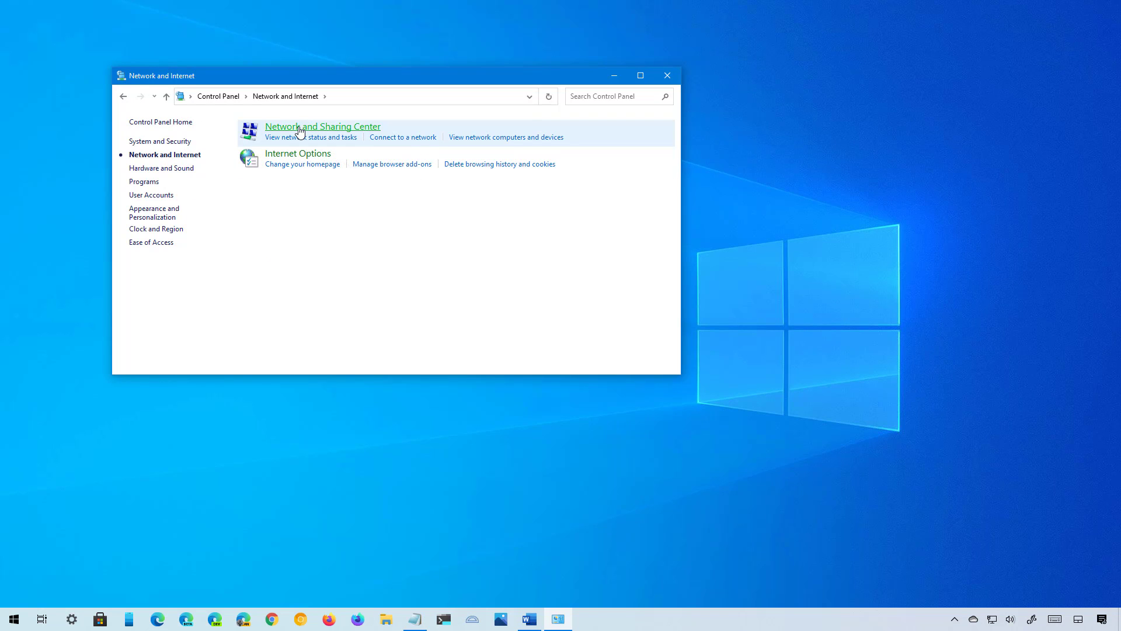
# - Open the Wi-Fi adapter's Status dialog via Network and Sharing Center's adapter settings
pyautogui.click(322, 126)
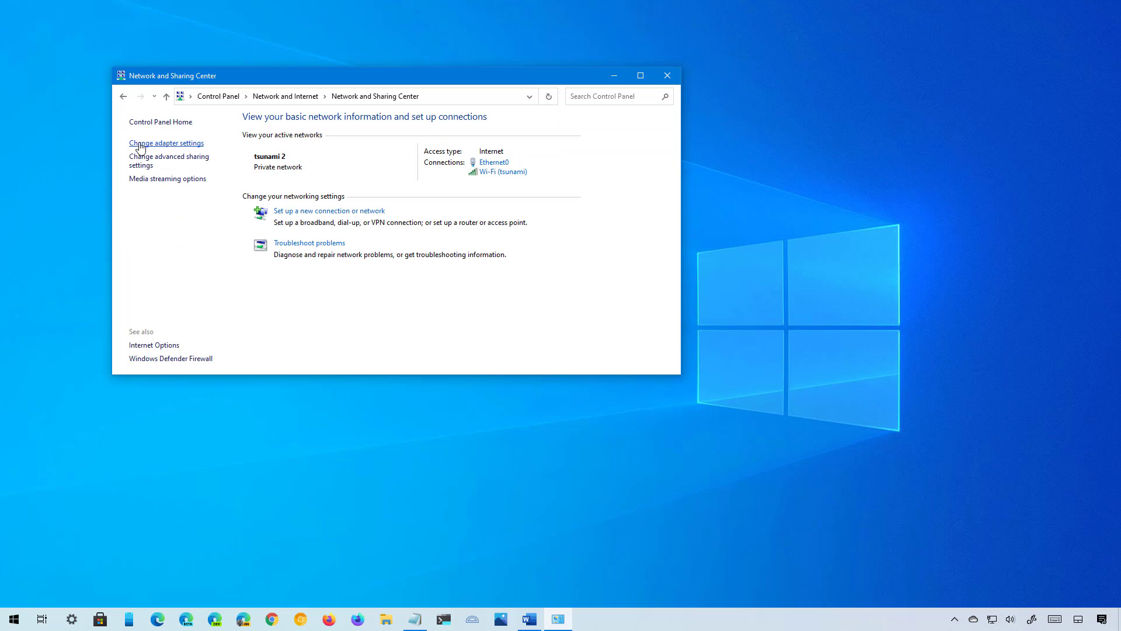
pyautogui.moveTo(148, 148)
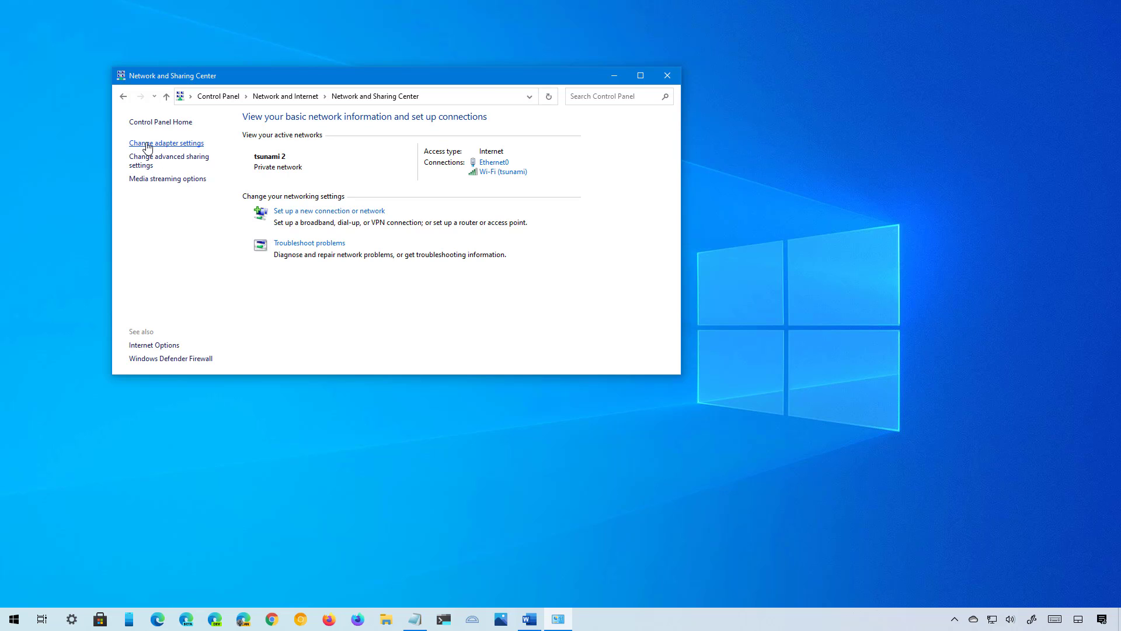
pyautogui.click(167, 143)
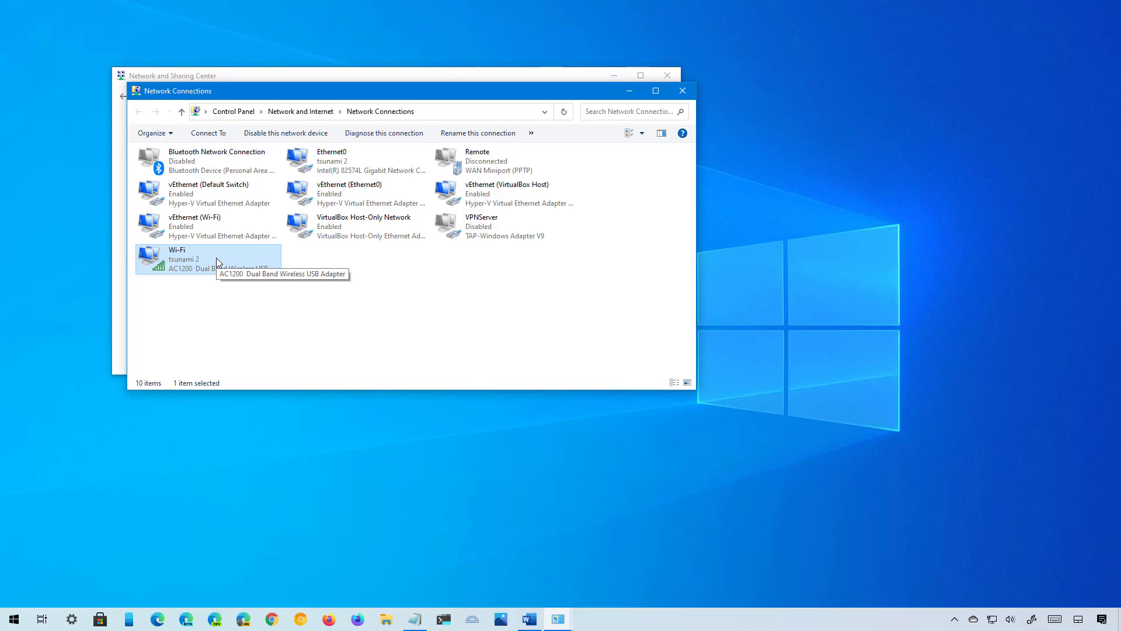
pyautogui.doubleClick(177, 259)
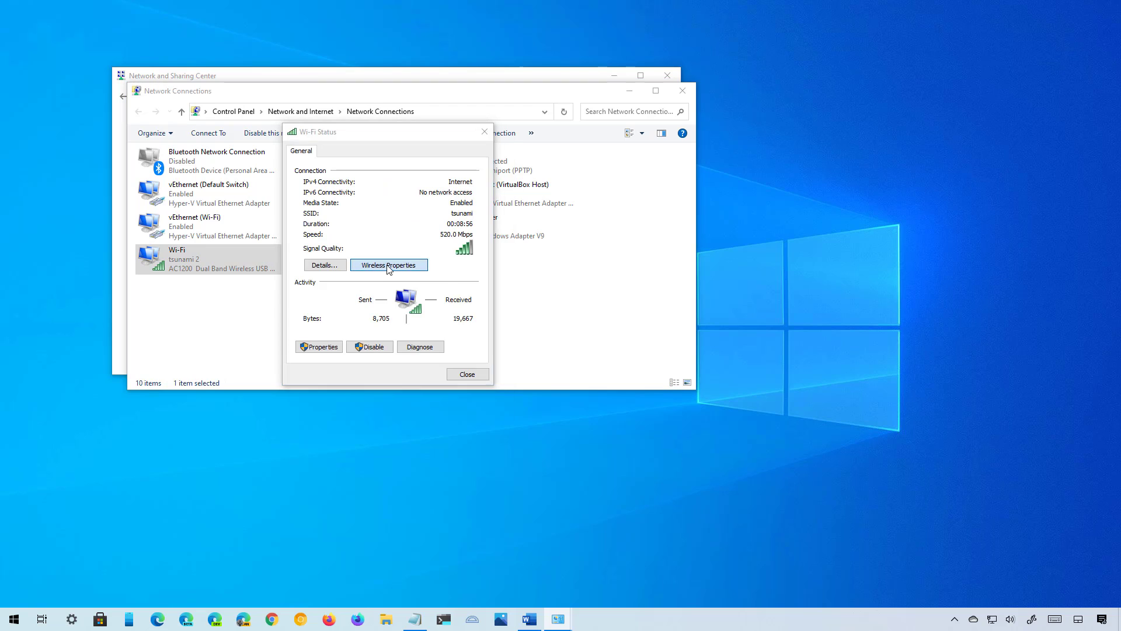
# - Show the tsunami network's security key in plain text on the Security tab
pyautogui.click(389, 265)
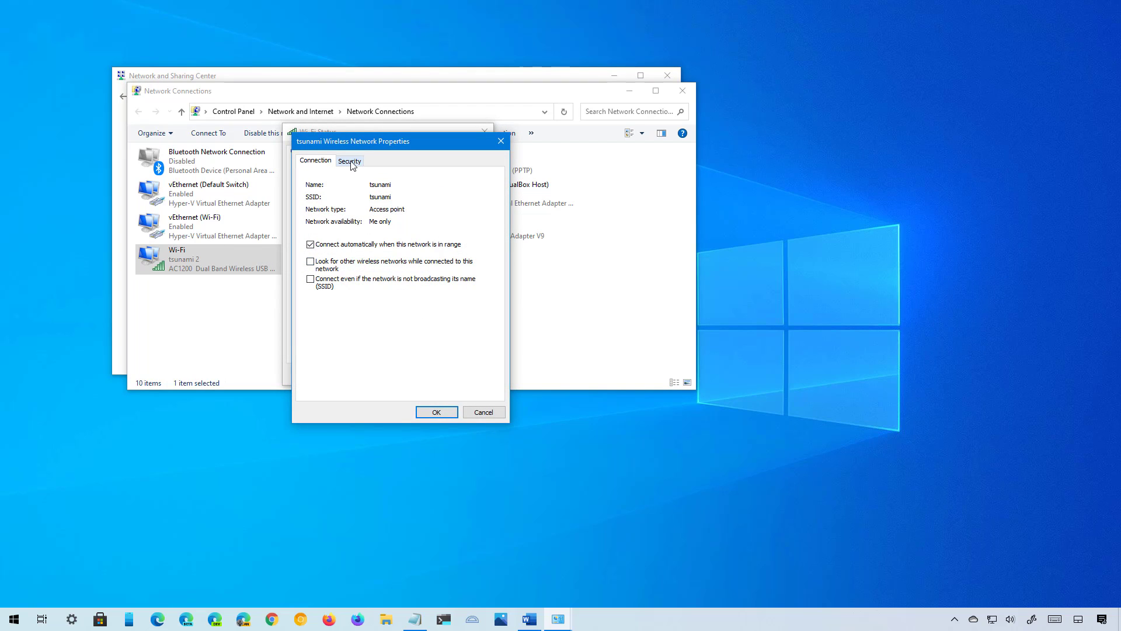
pyautogui.click(349, 161)
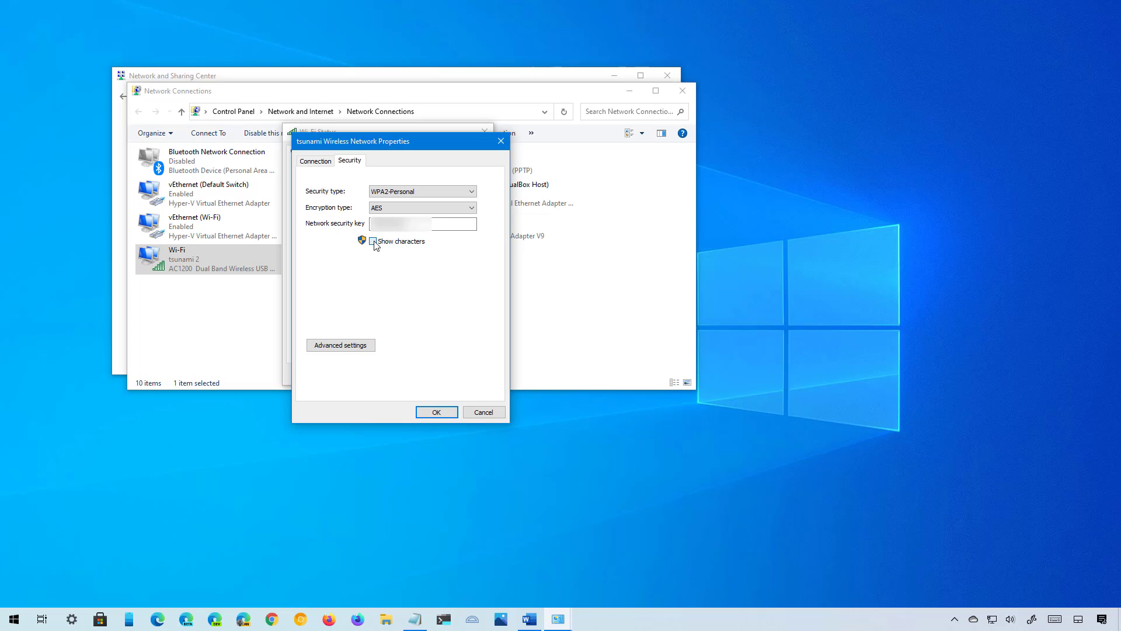
pyautogui.click(373, 241)
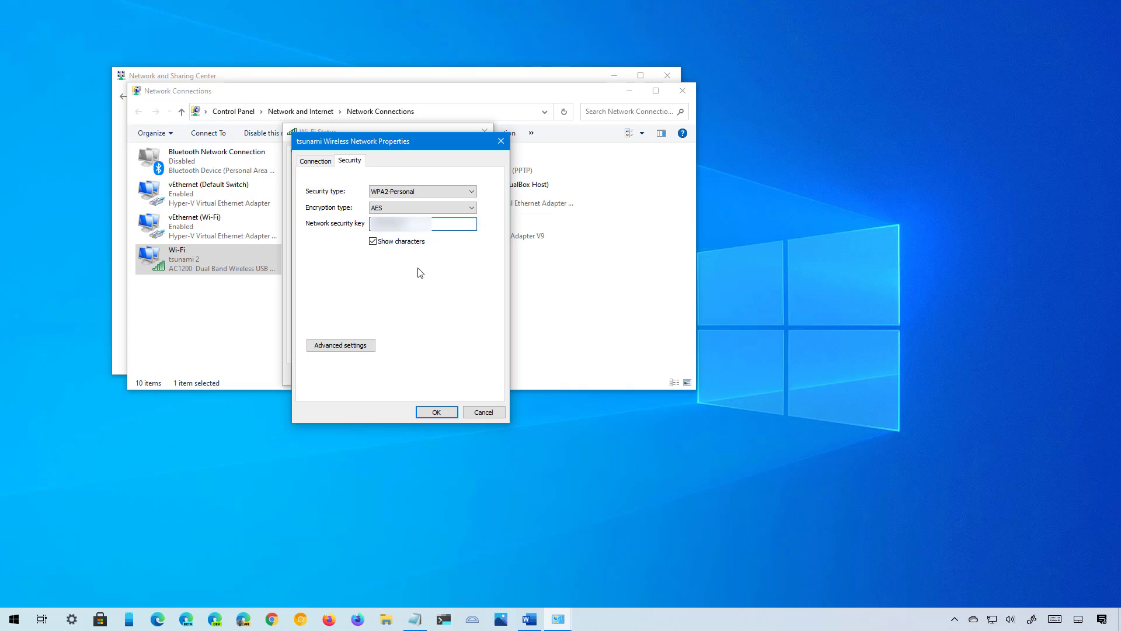
# - Close the wireless properties and Wi-Fi Status dialogs
pyautogui.click(437, 411)
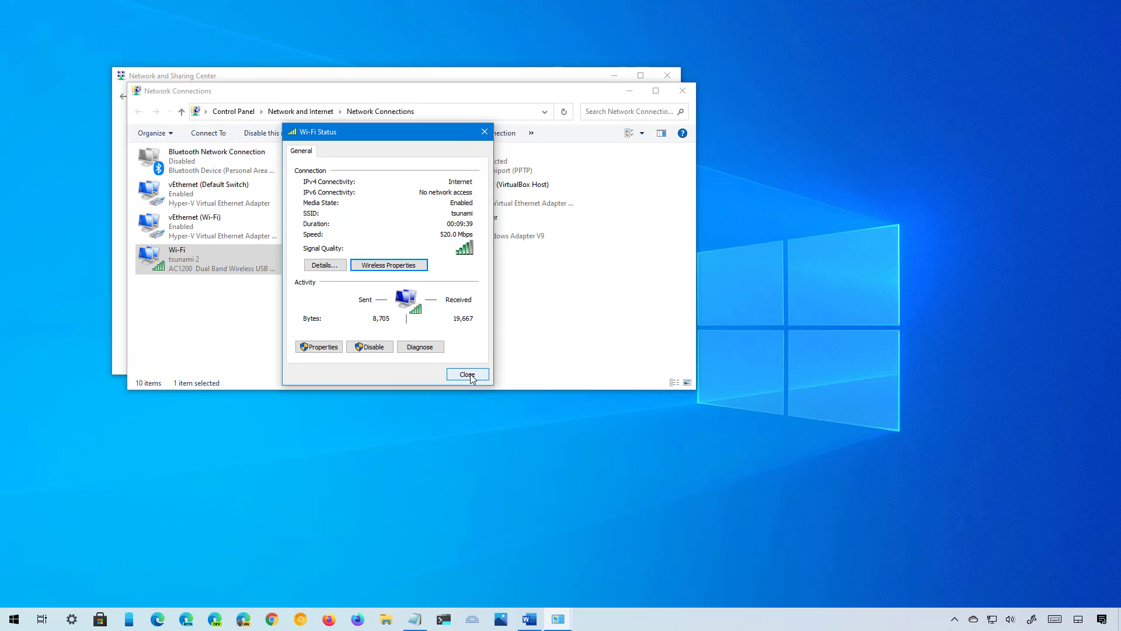
pyautogui.click(467, 374)
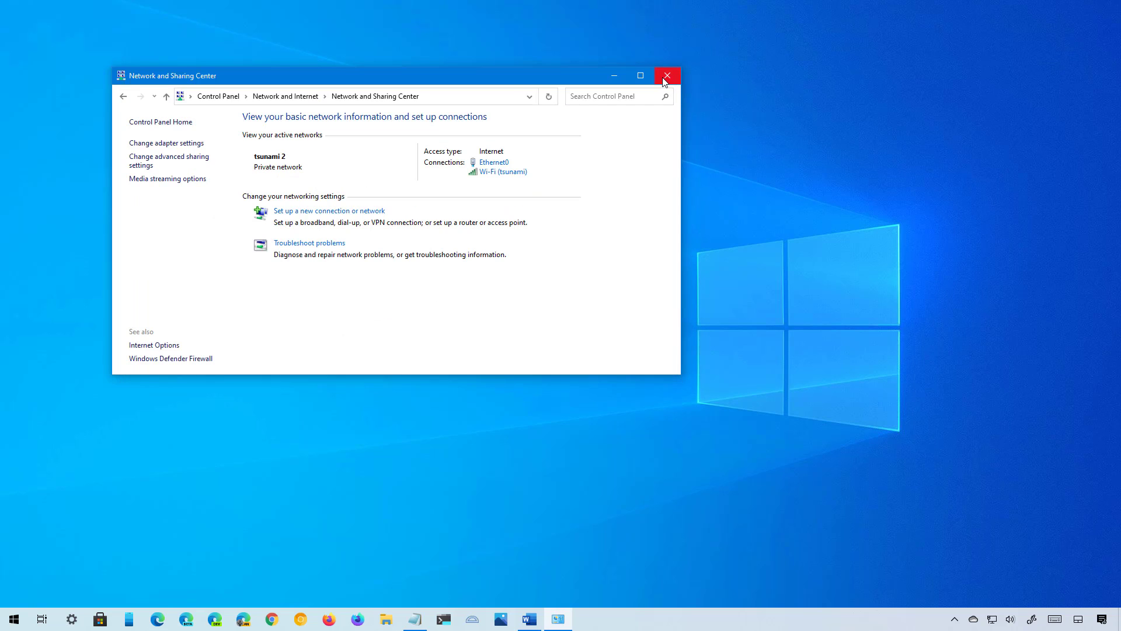
# - Close the Network and Sharing Center window
pyautogui.click(667, 75)
pyautogui.write('ter')
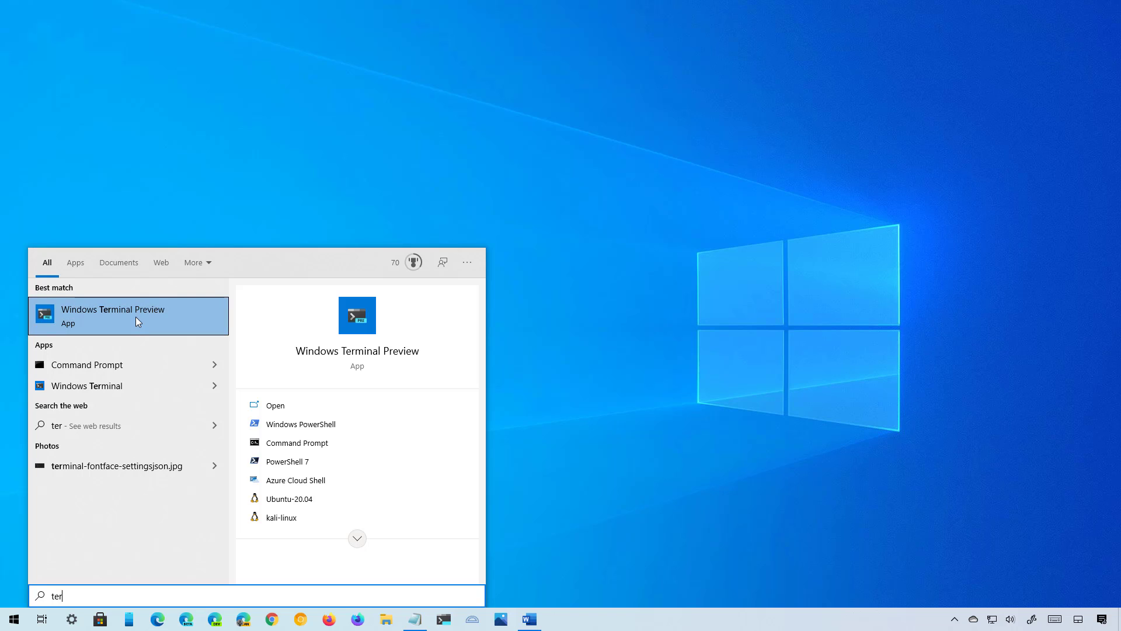
# - Run Windows Terminal Preview as administrator
pyautogui.rightClick(137, 321)
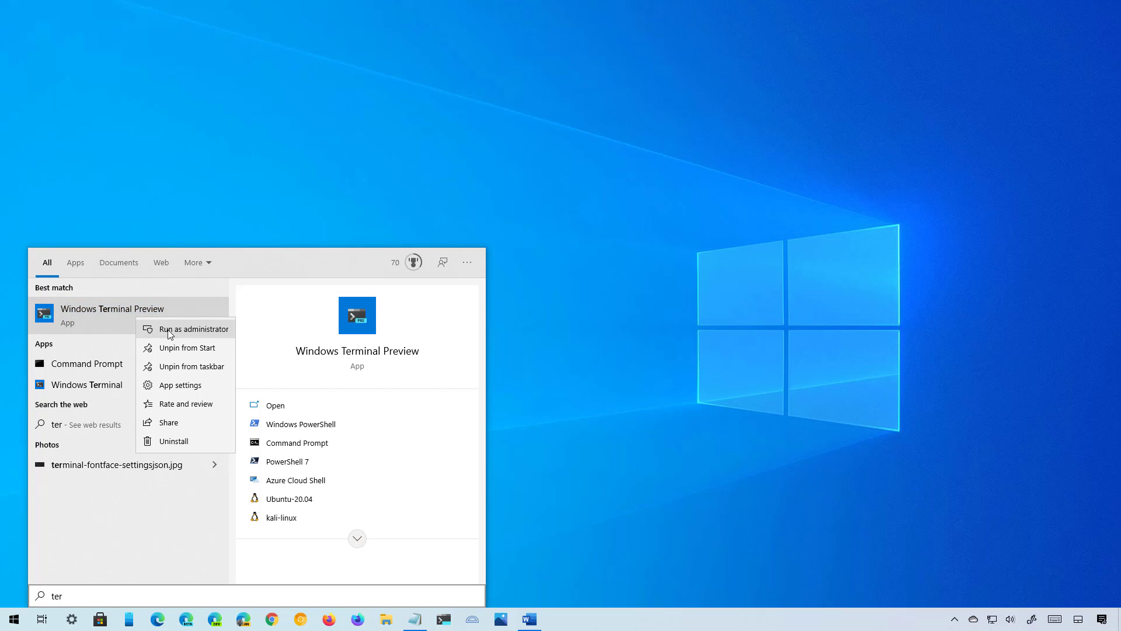
pyautogui.click(193, 328)
pyautogui.write('netsh wlan show profiles')
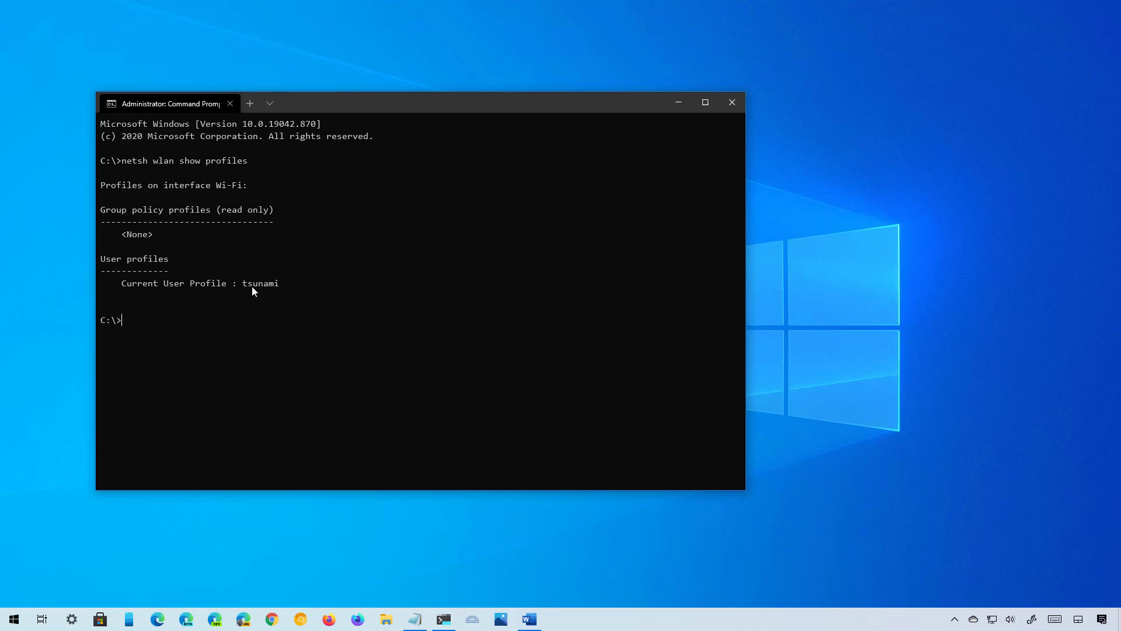
pyautogui.moveTo(230, 314)
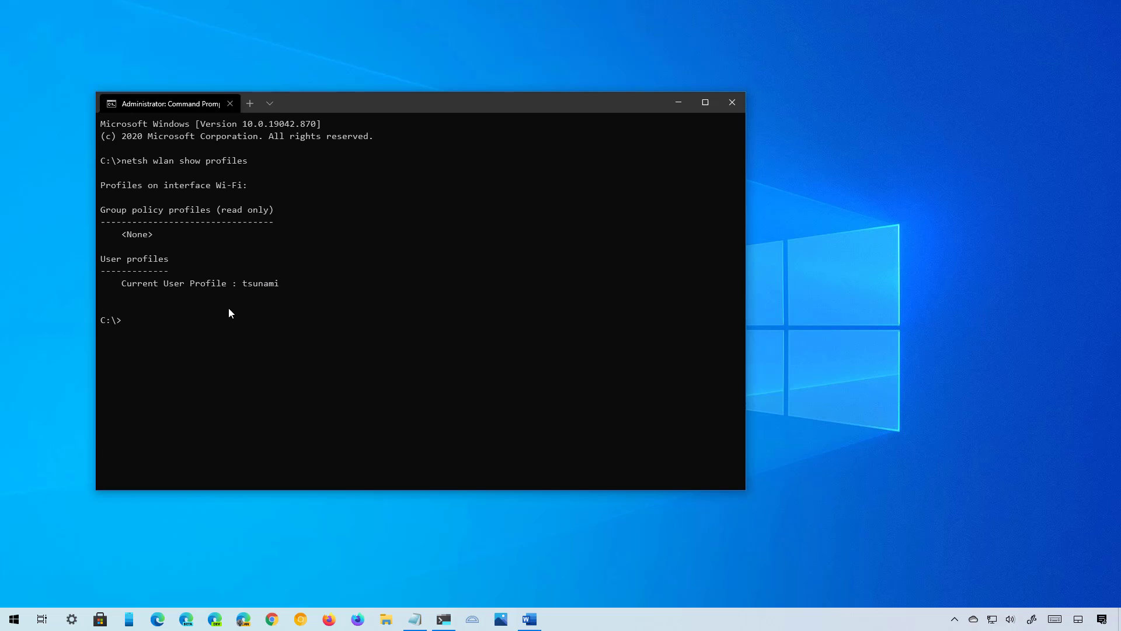
pyautogui.moveTo(218, 321)
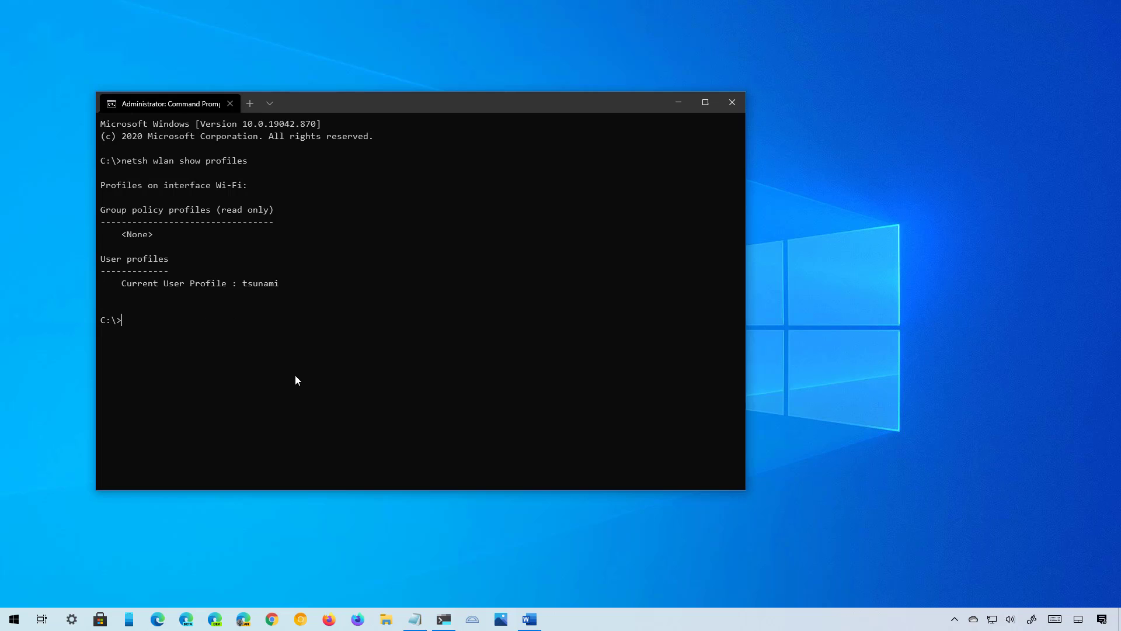
# - Type netsh wlan show profile name="WiFi-Profile" key=clear into the terminal
pyautogui.write('netsh wlan show profile name="WiFi-Profile" key=clear')
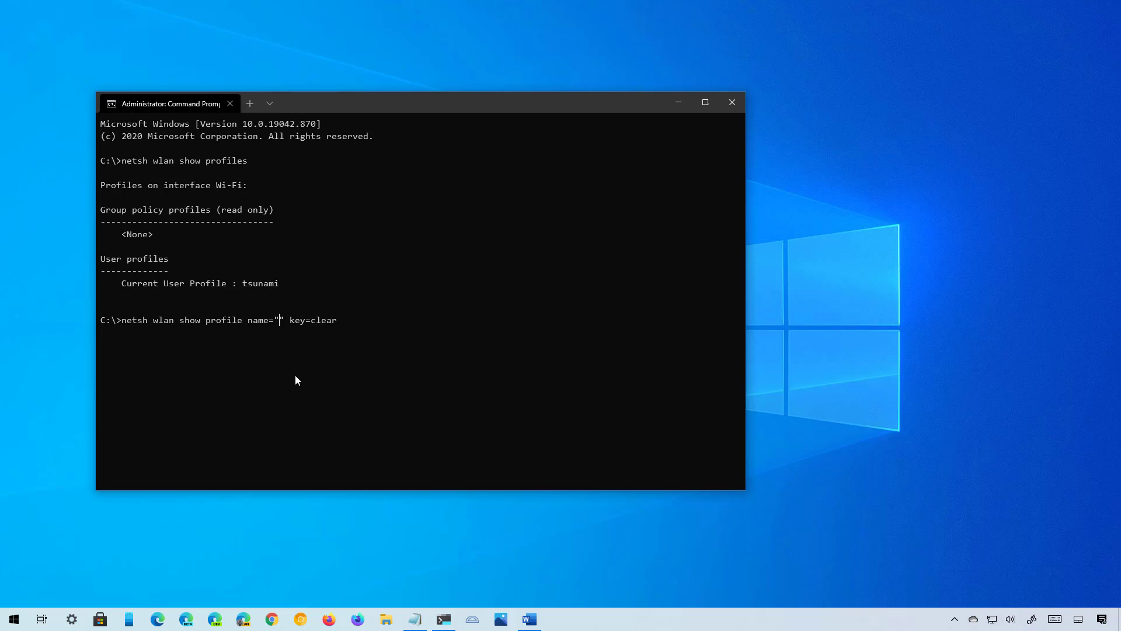
# - Show the tsunami profile's Key Content, then minimize the terminal
pyautogui.write('tsunami')
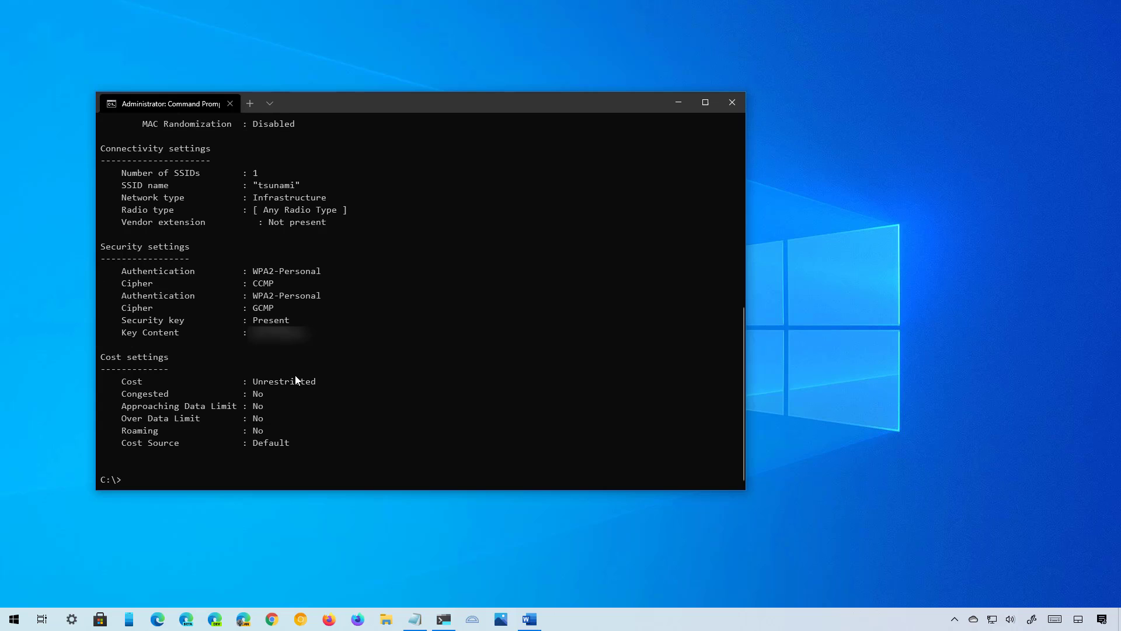
pyautogui.moveTo(453, 392)
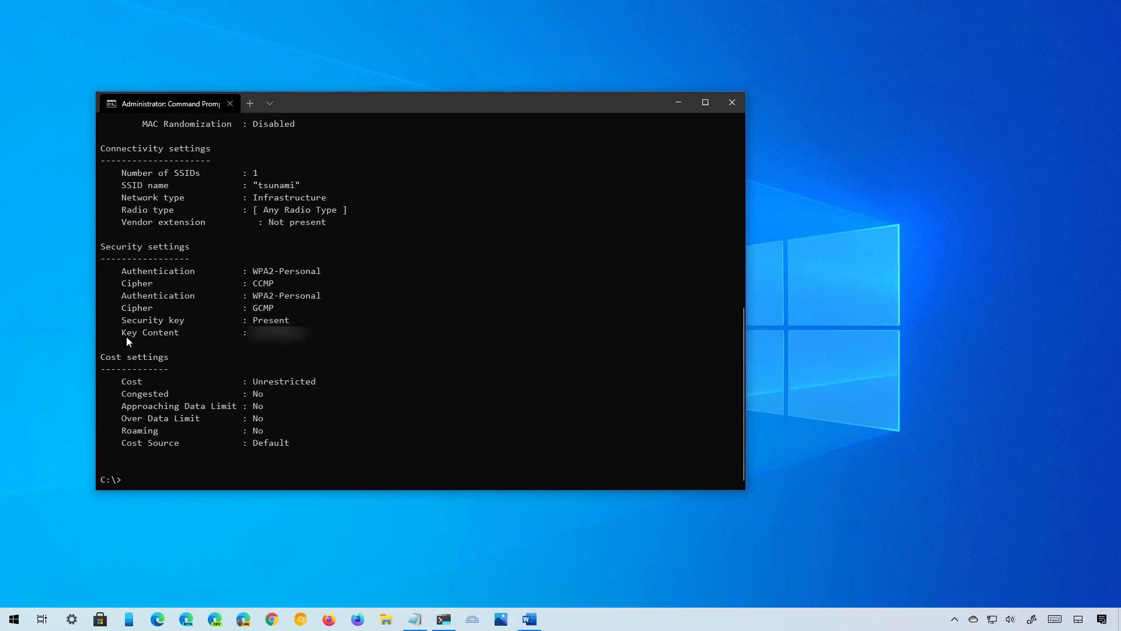
pyautogui.click(733, 102)
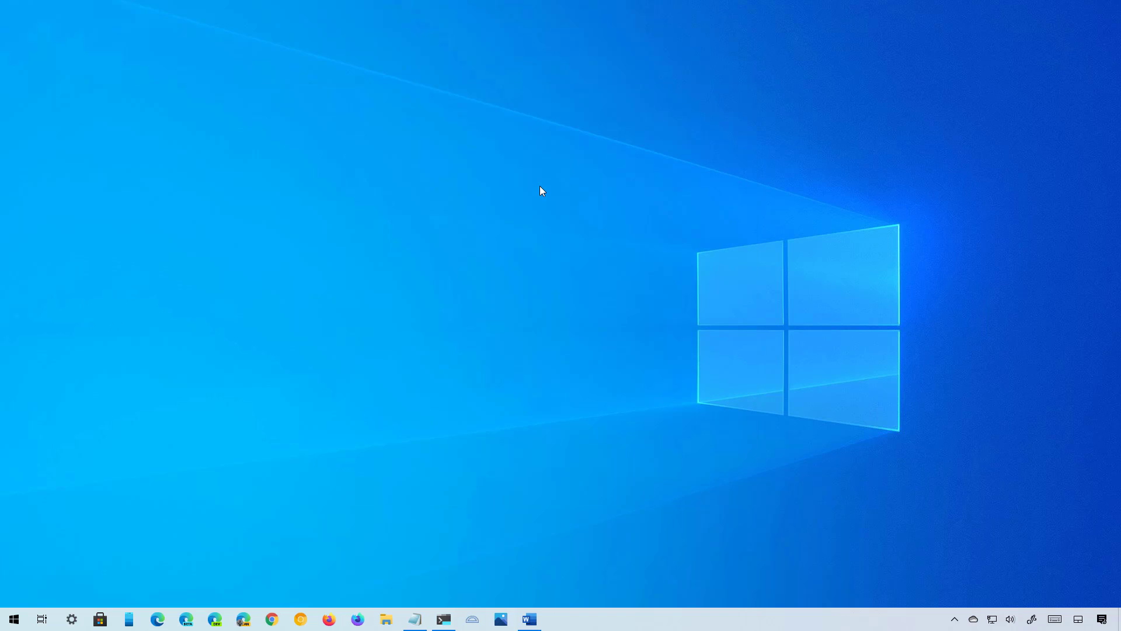